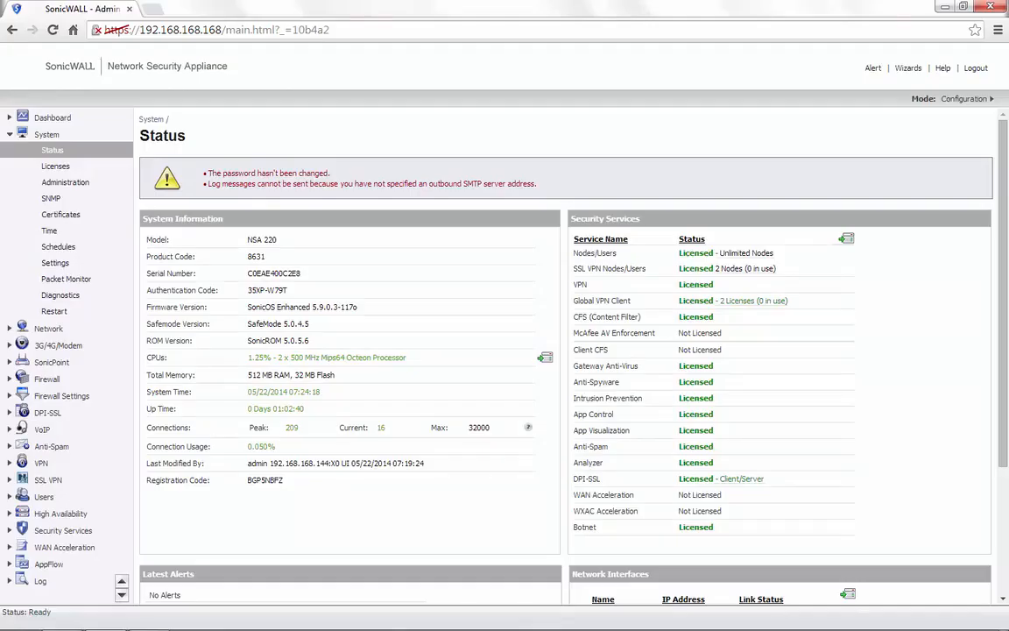
Step: Expand Security Services in the left navigation and show its Summary page
double_click(259, 238)
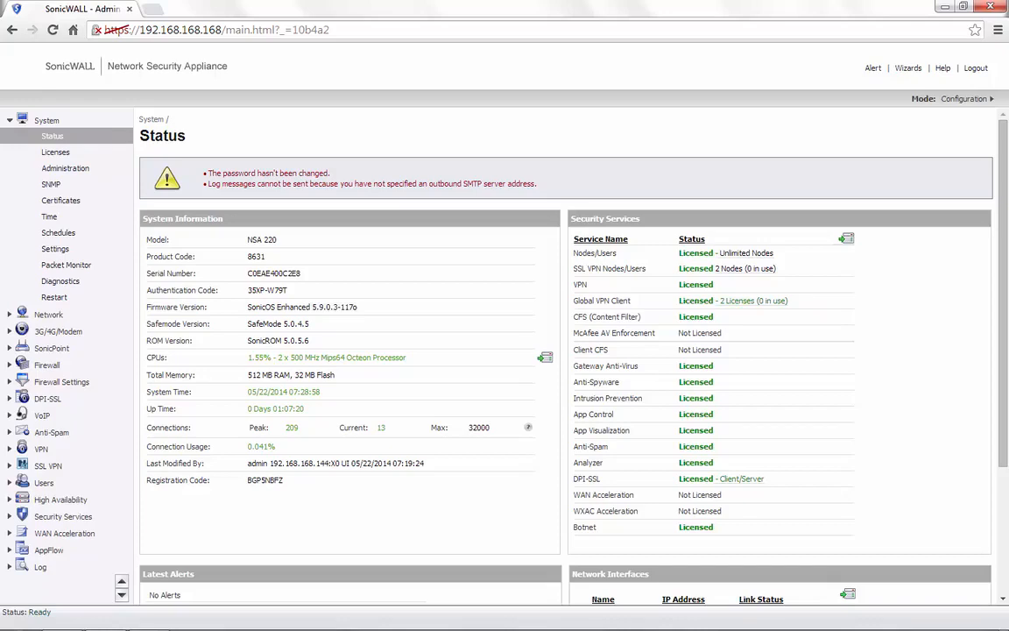
mouse_move(64, 517)
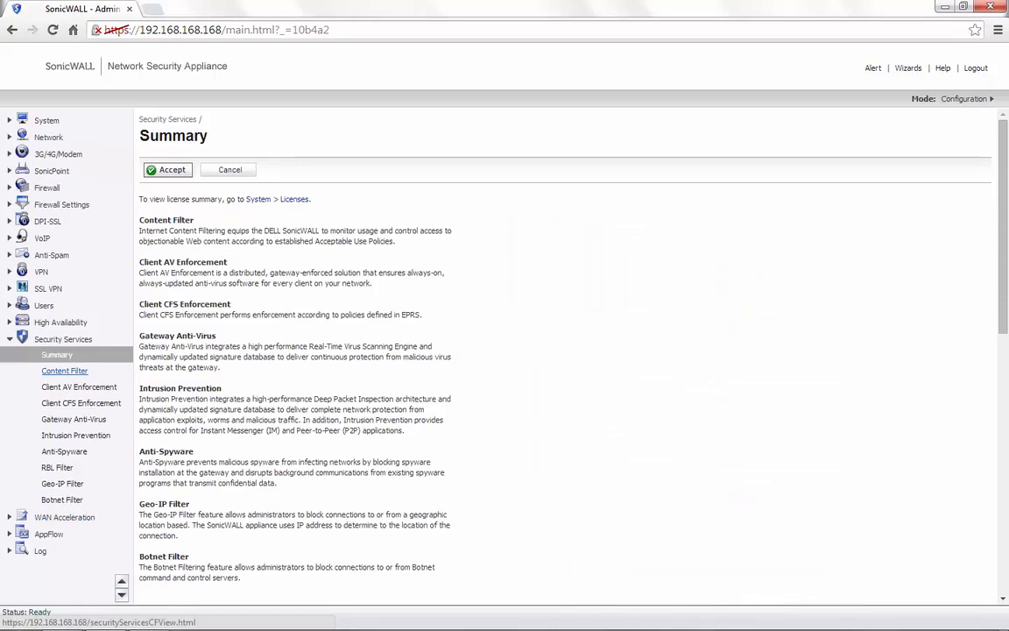
Step: Show the CFS properties' Custom List with its empty allowed, forbidden and keyword lists
left_click(63, 371)
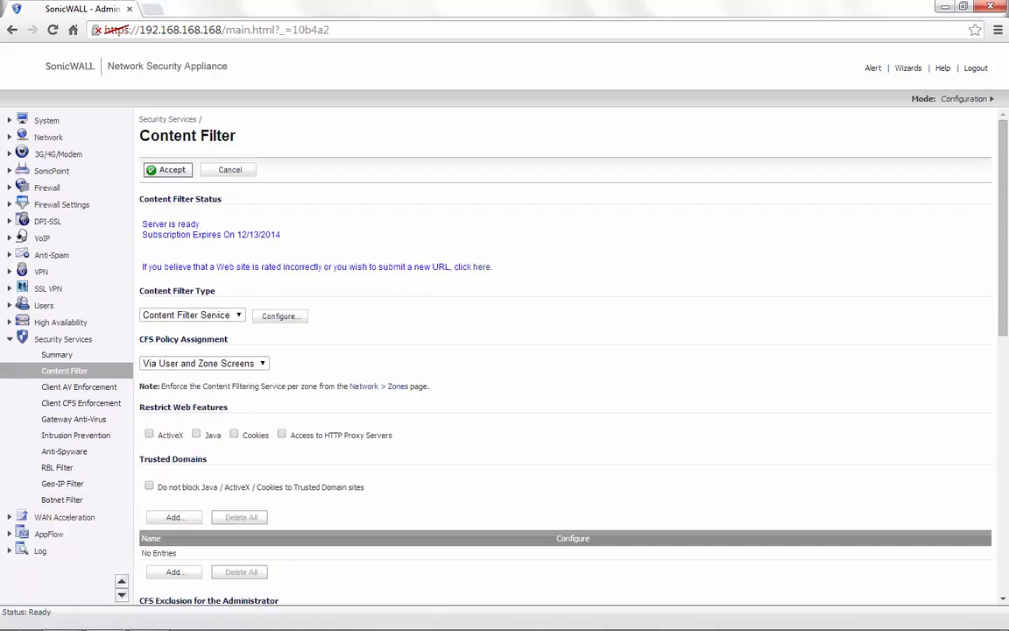
left_click(280, 315)
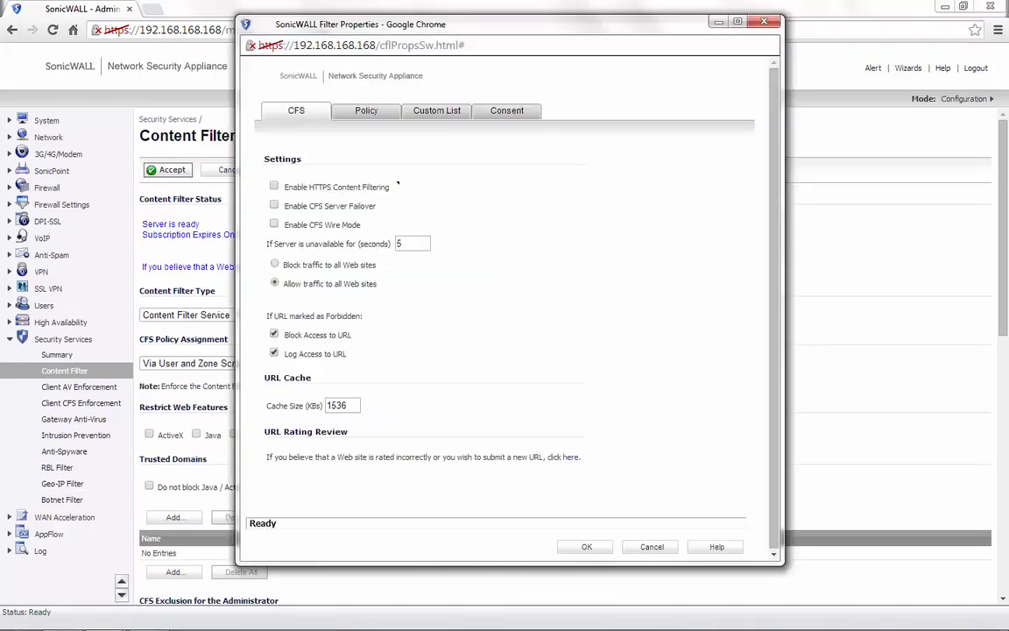
left_click(437, 110)
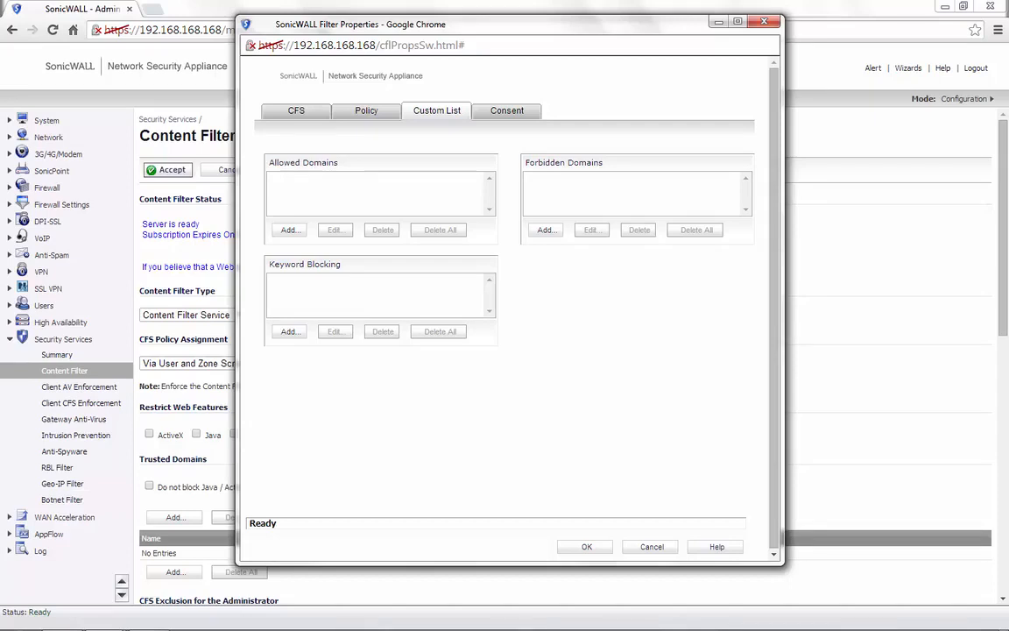
Step: Add games.com as a forbidden domain and confirm the CFS properties, then go to Network Zones
left_click(547, 230)
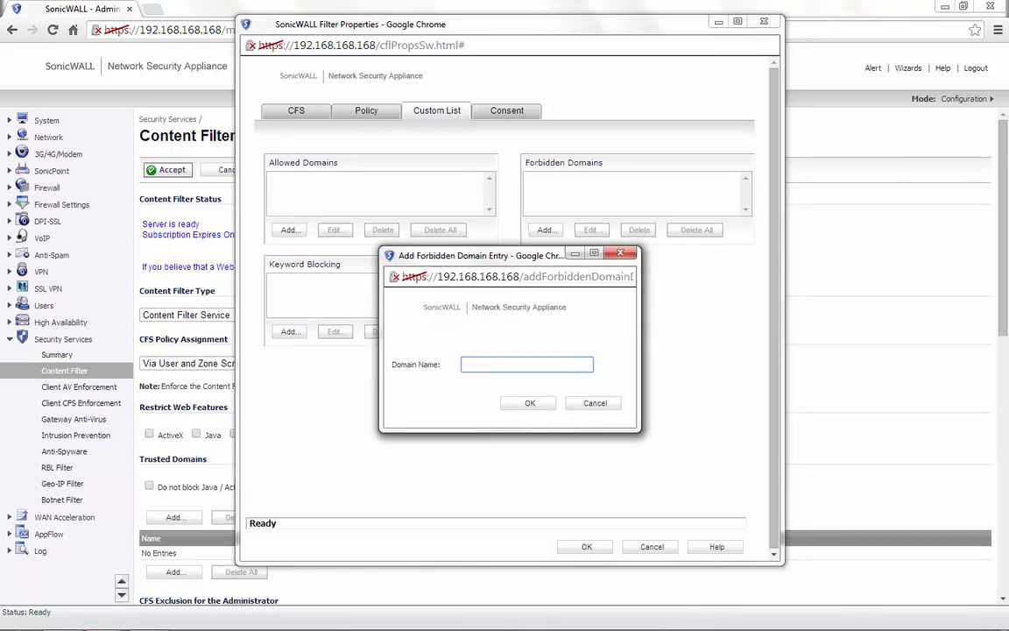
type("games.com")
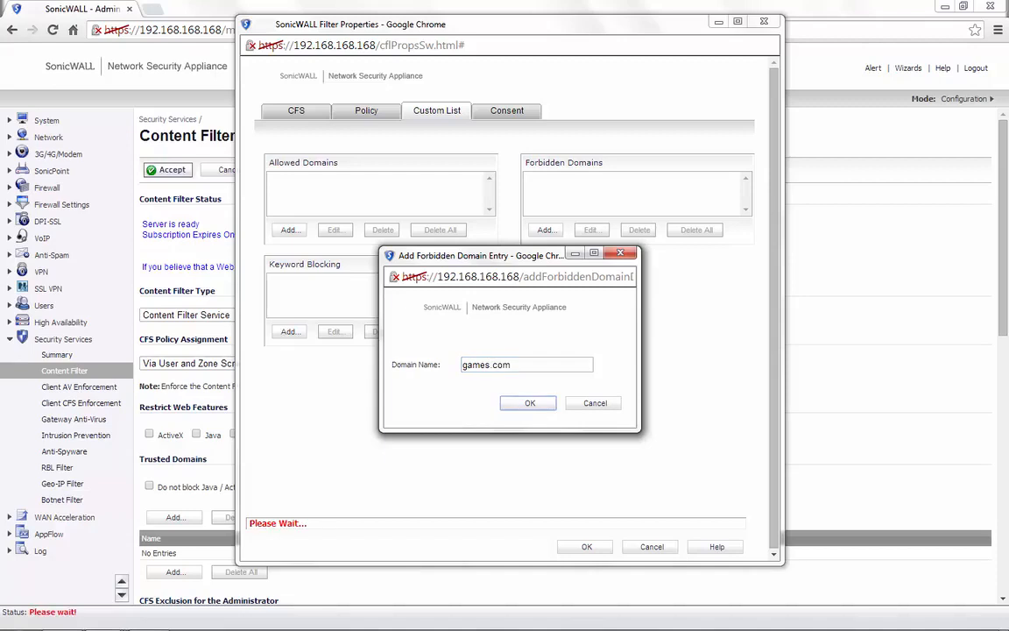
left_click(527, 403)
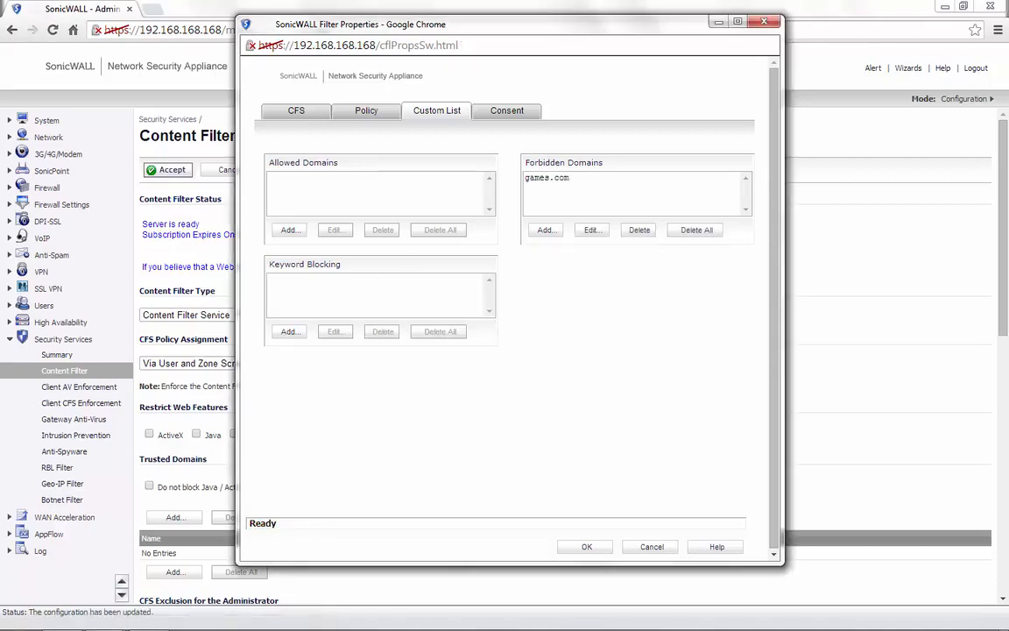
left_click(585, 547)
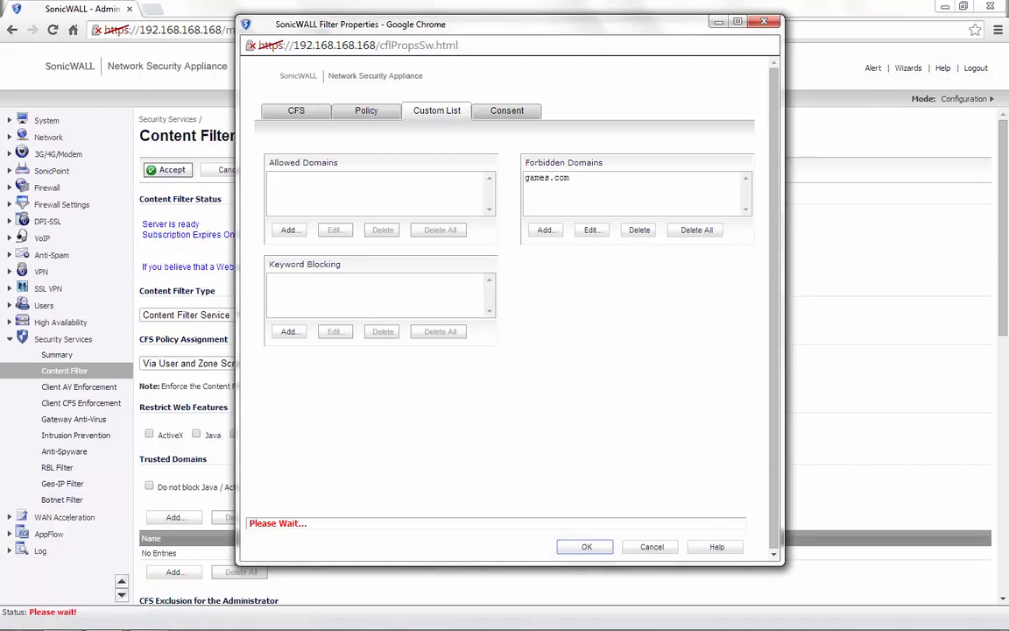
left_click(584, 546)
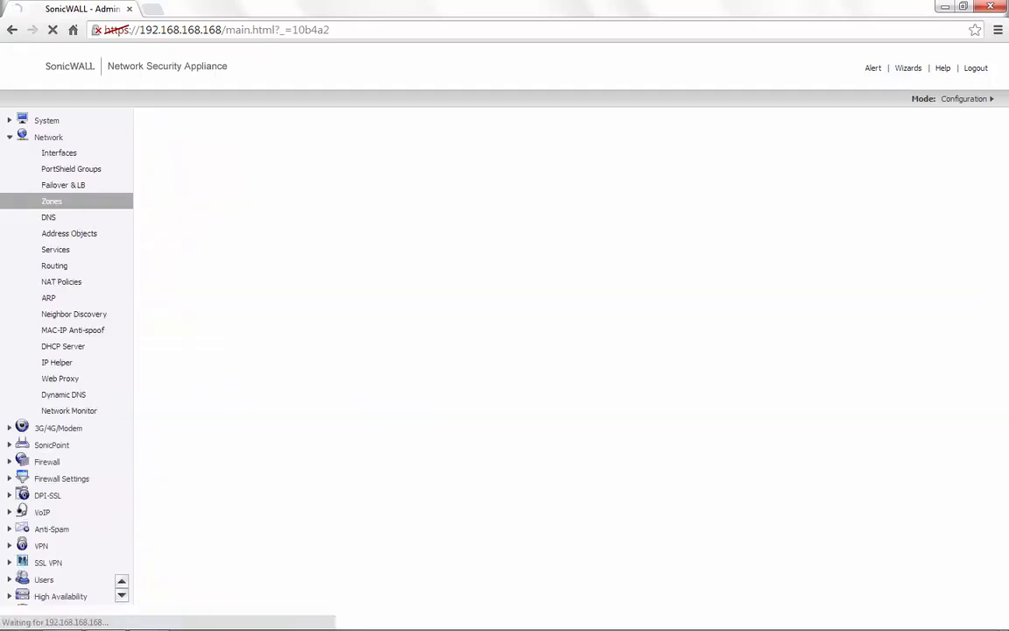
Step: Edit the LAN zone to enforce Content Filtering Service with the Default CFS policy and confirm
left_click(51, 200)
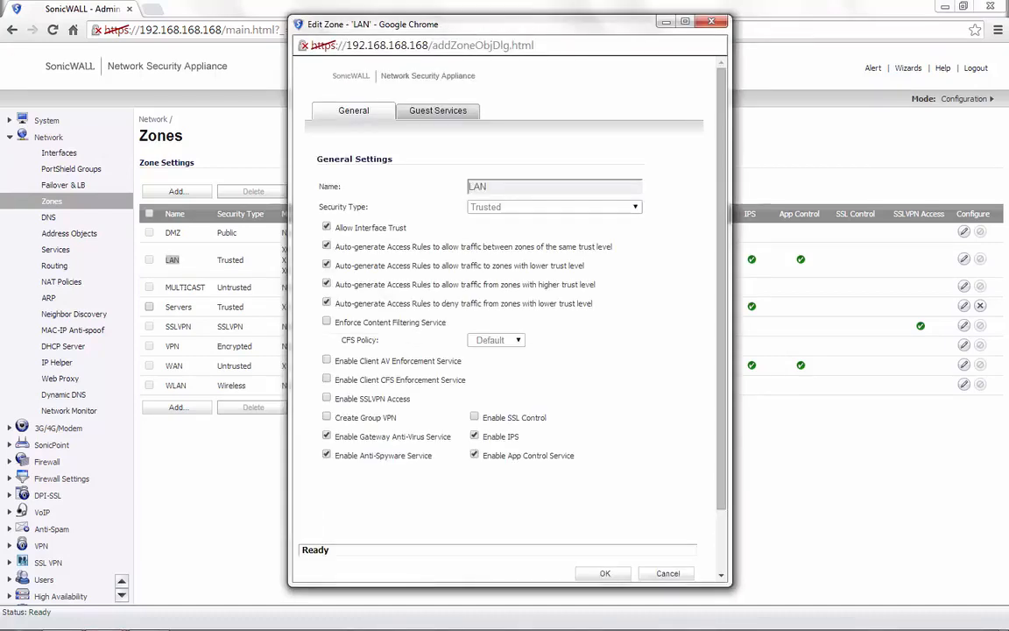
left_click(326, 323)
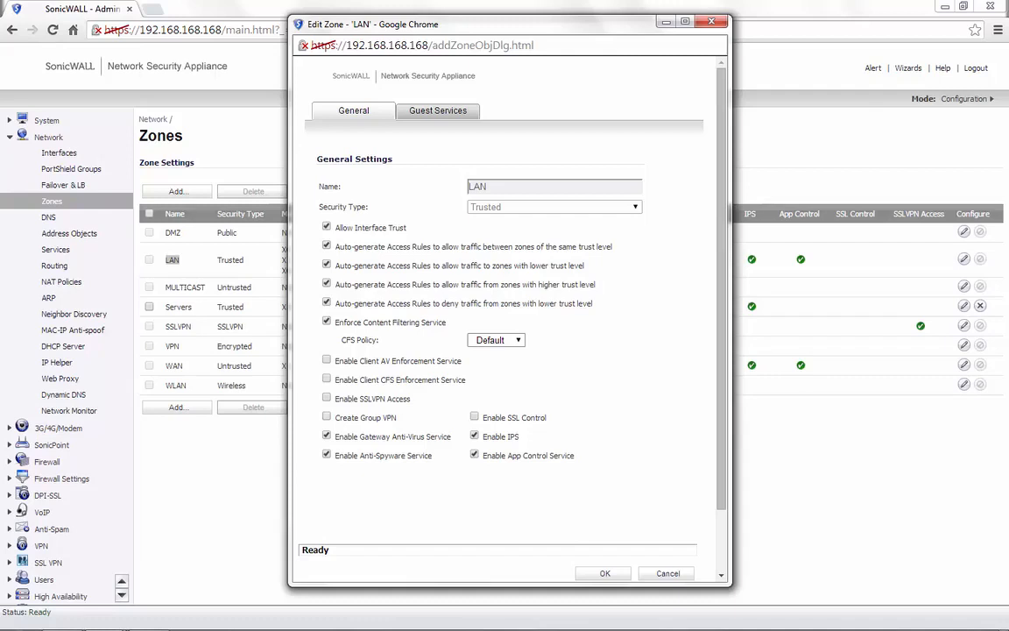
left_click(494, 340)
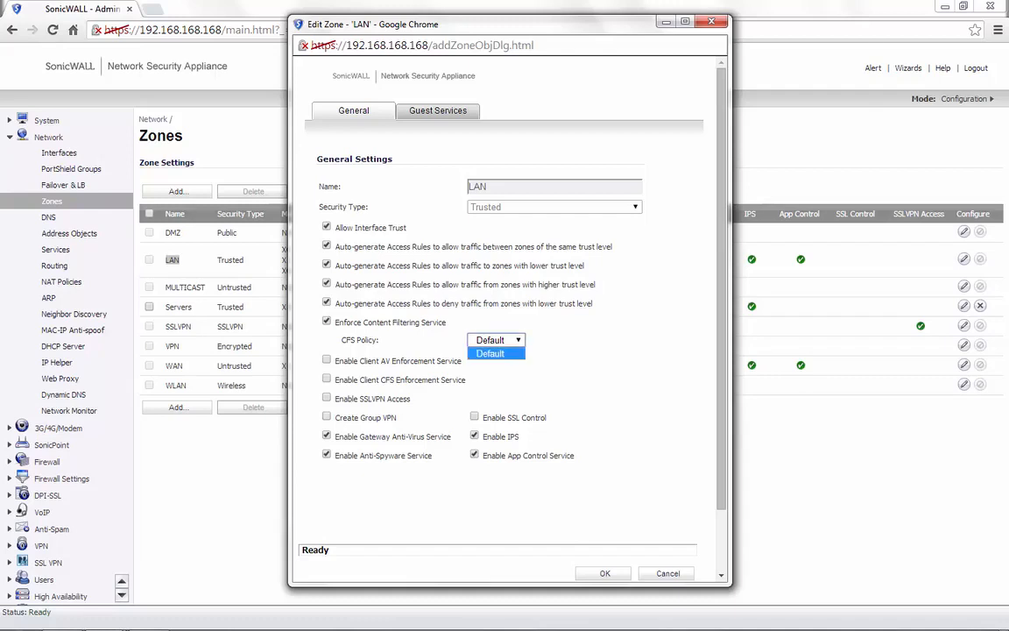
left_click(495, 354)
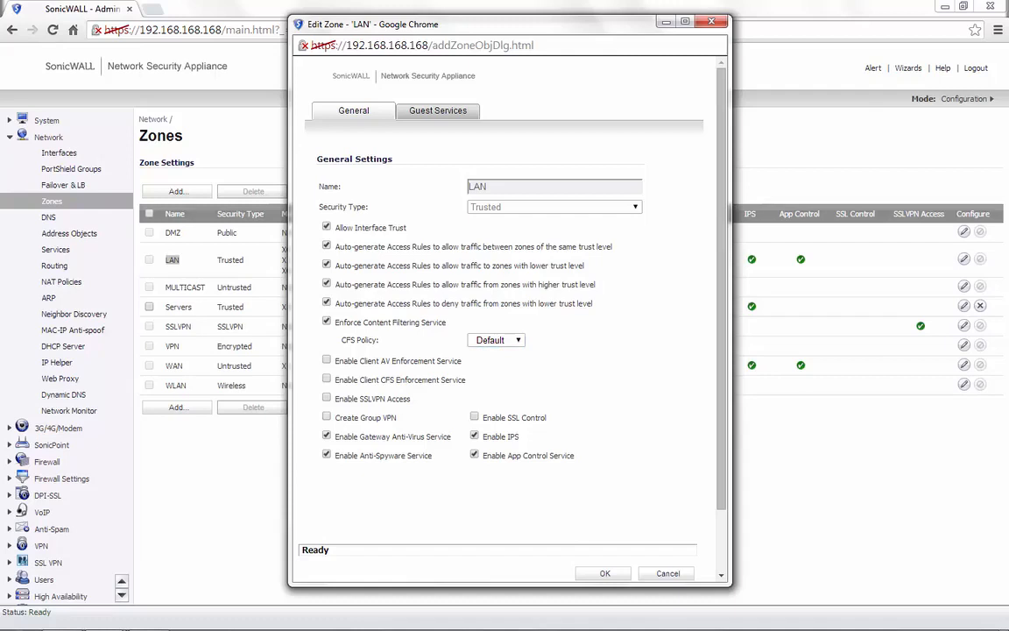
left_click(603, 571)
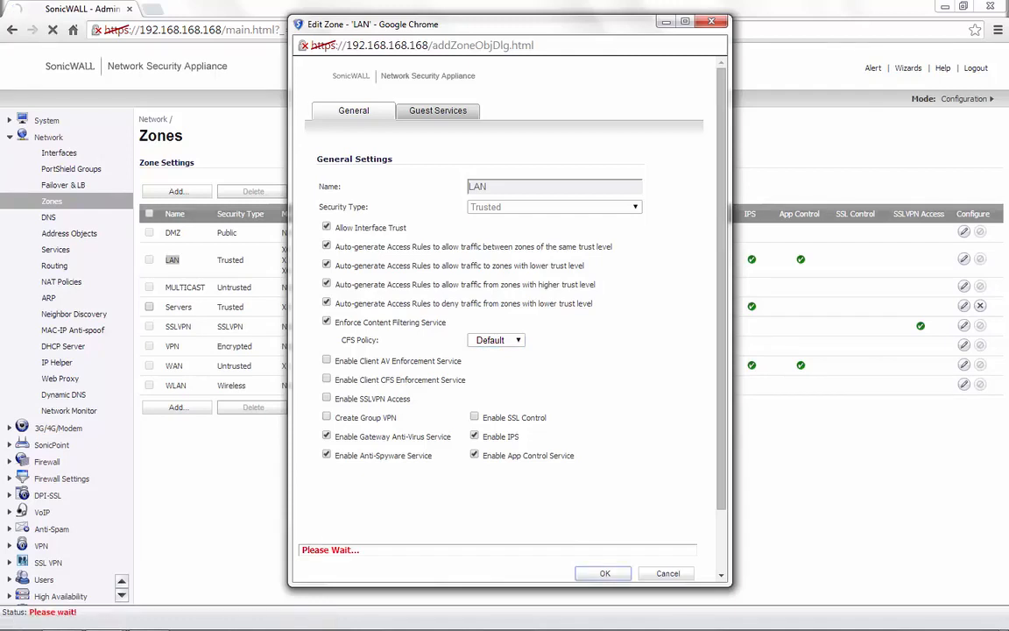
left_click(602, 573)
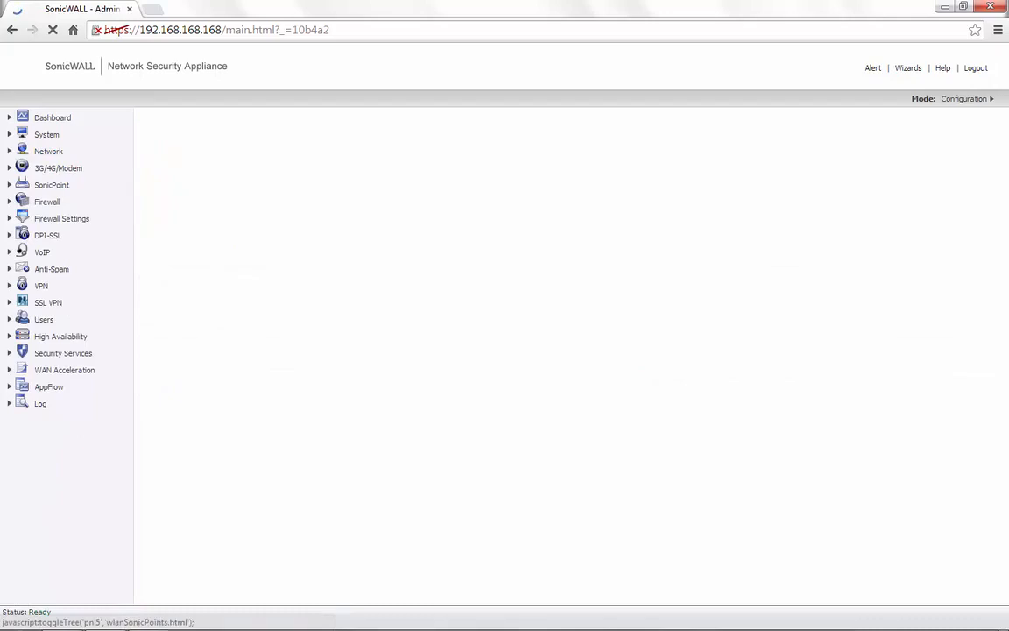
Step: On the Content Filter page, enable 'Do not bypass CFS blocking for the Administrator' and accept
left_click(63, 354)
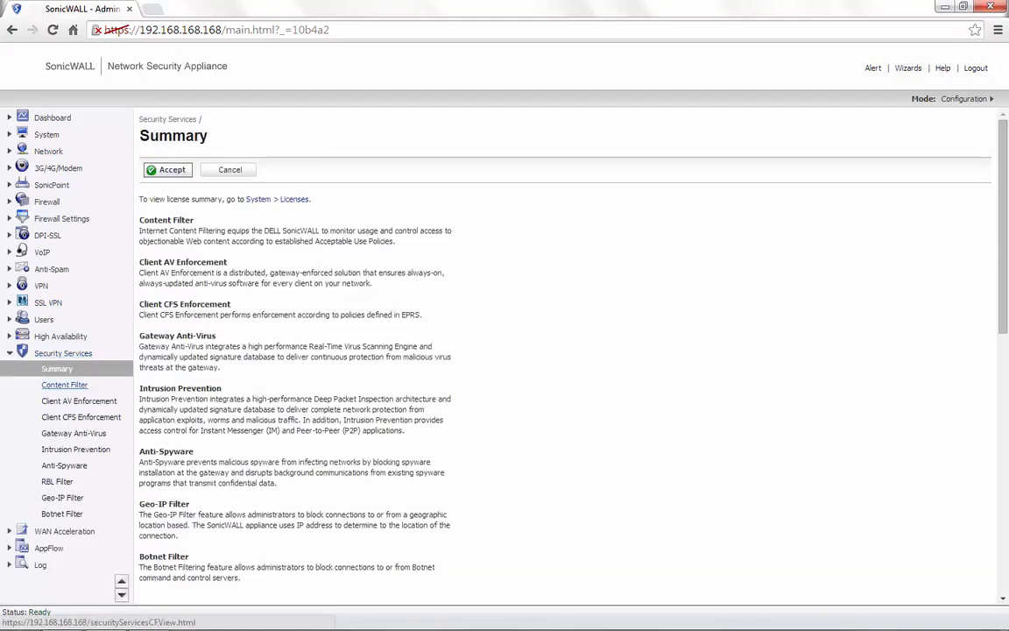
left_click(63, 385)
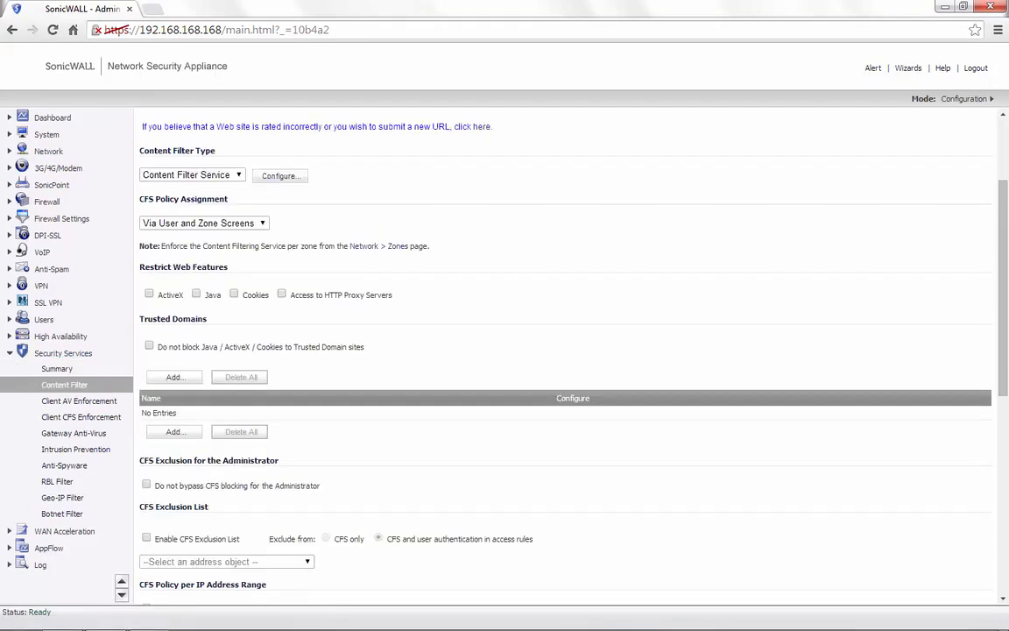
double_click(208, 459)
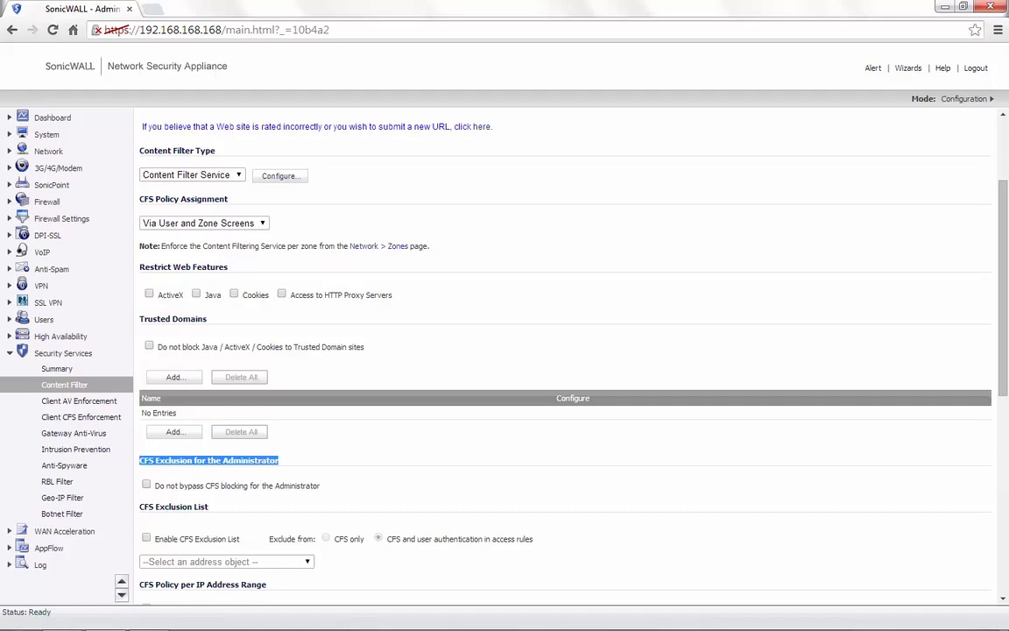
left_click(147, 485)
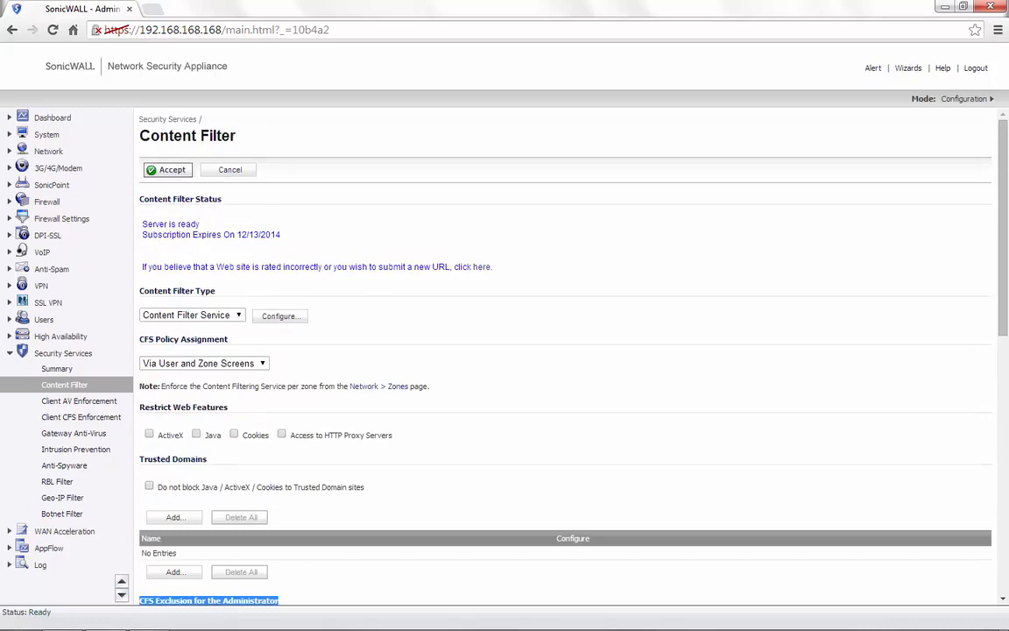
left_click(168, 168)
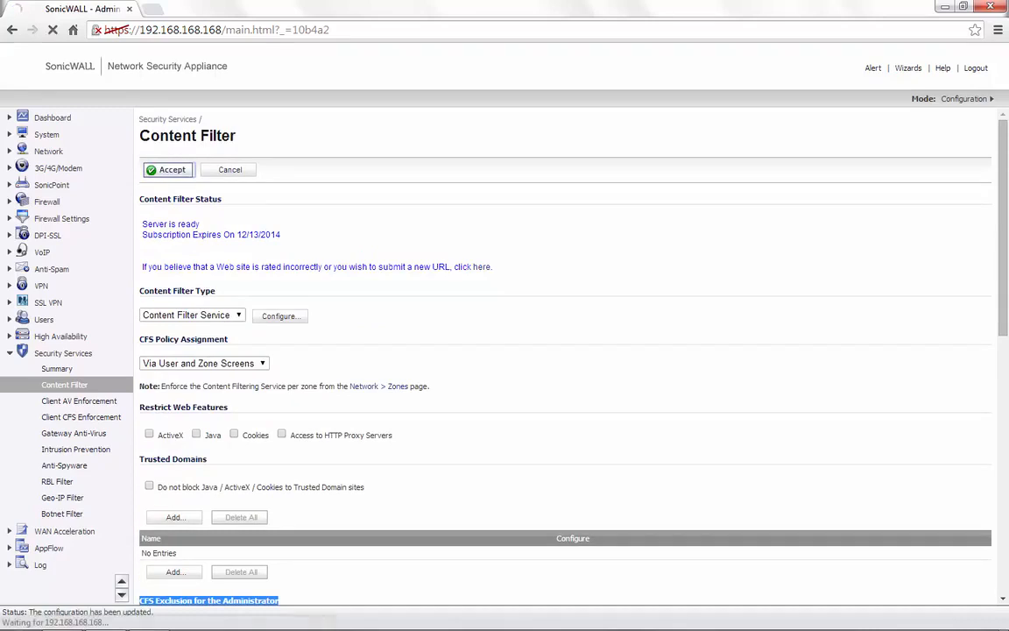
scroll("down", 3)
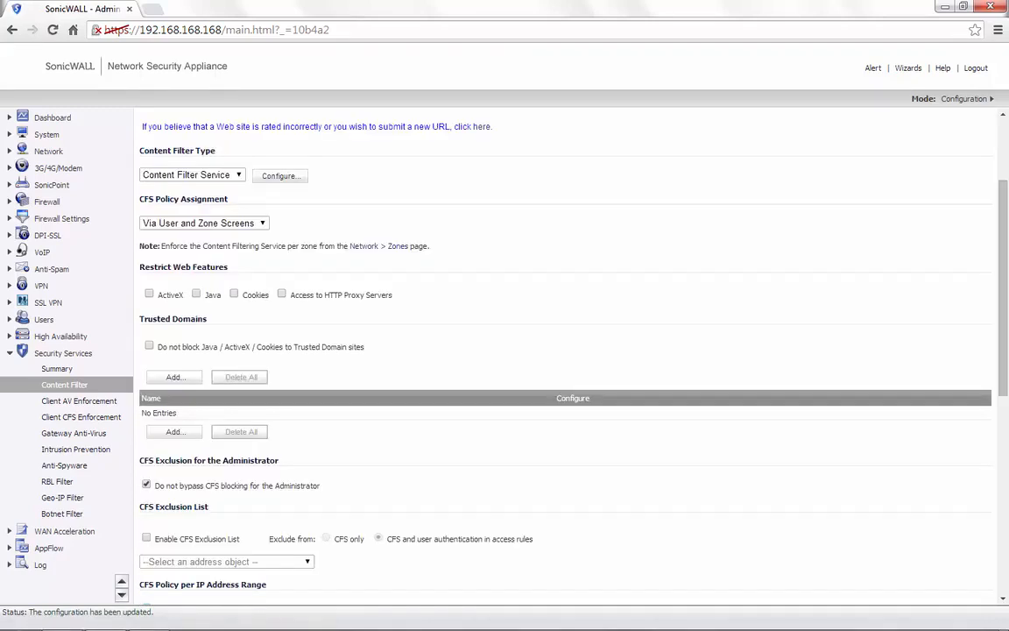